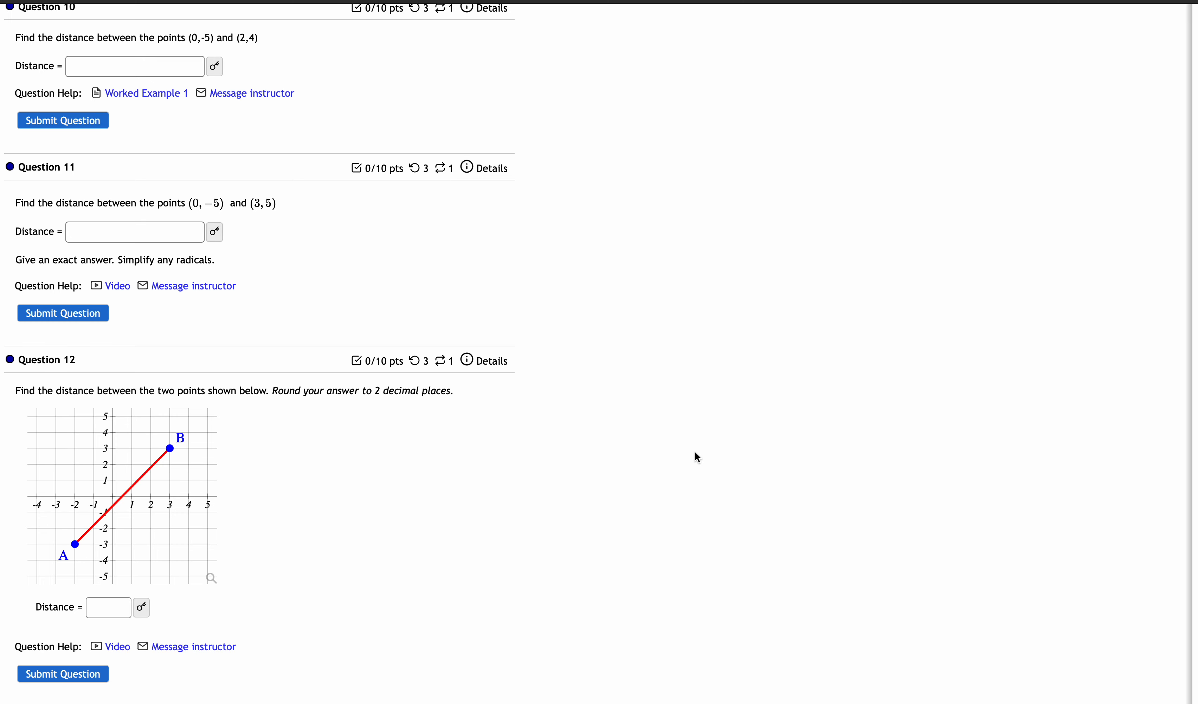
{"action": "mouse_move", "coordinate": [717, 329]}
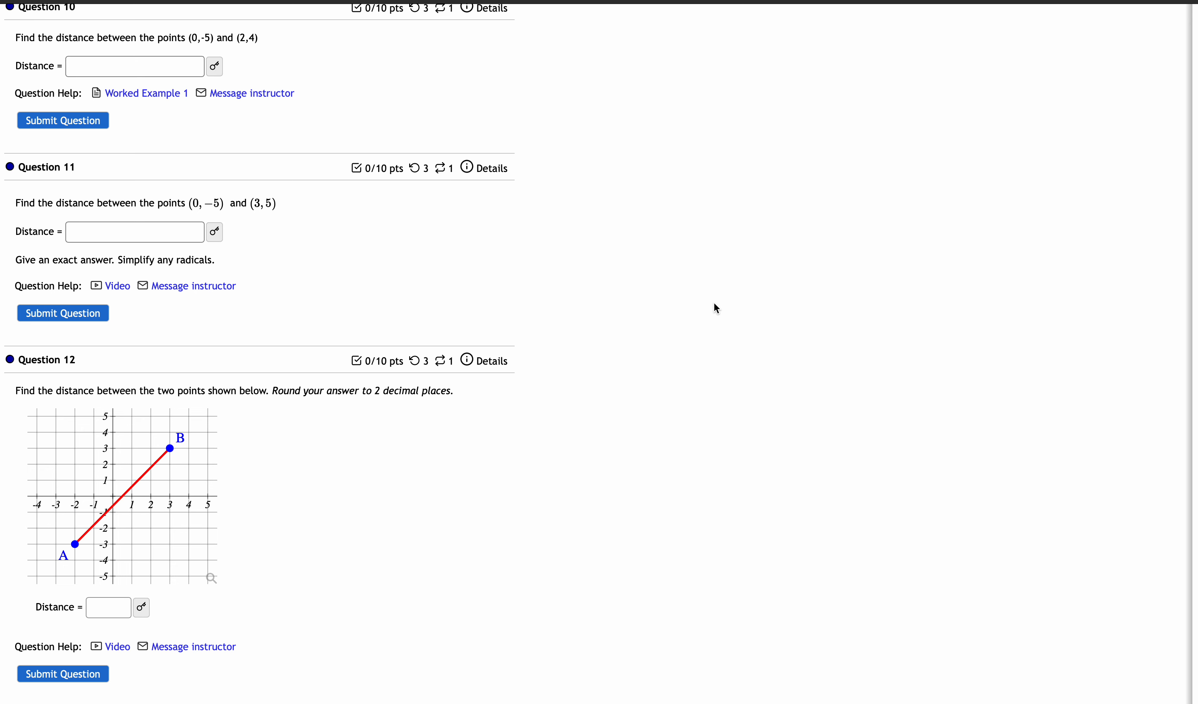
{"action": "mouse_move", "coordinate": [701, 210]}
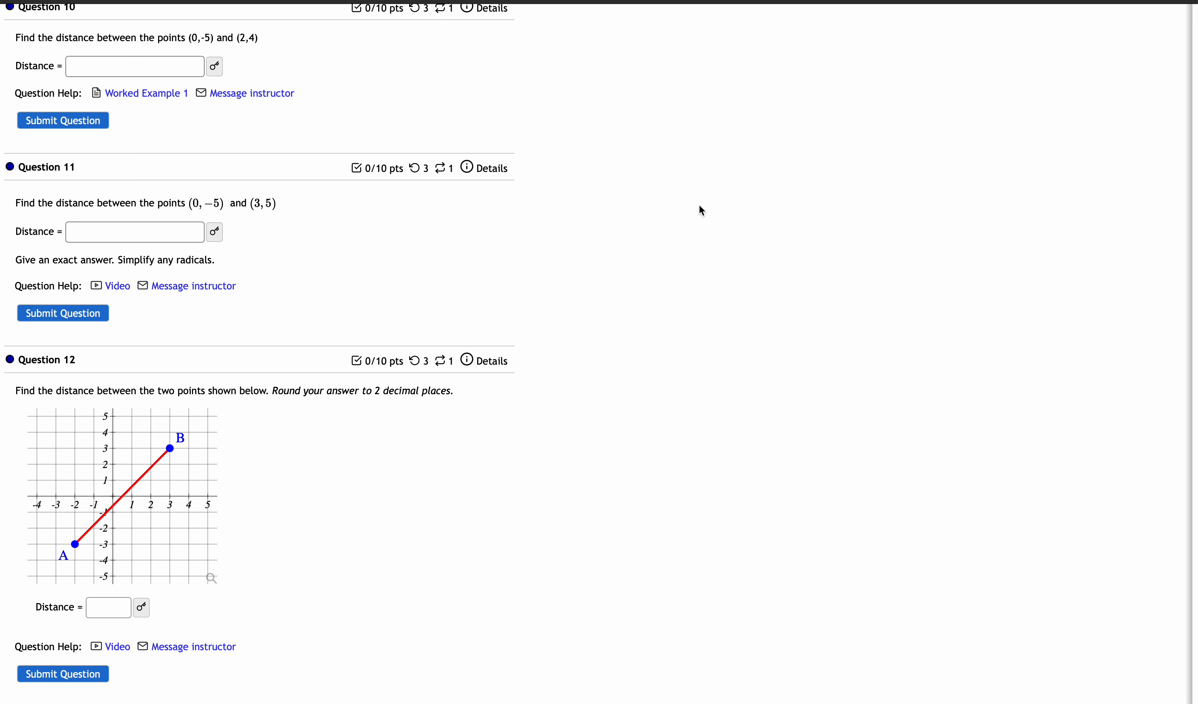
{"action": "mouse_move", "coordinate": [630, 16]}
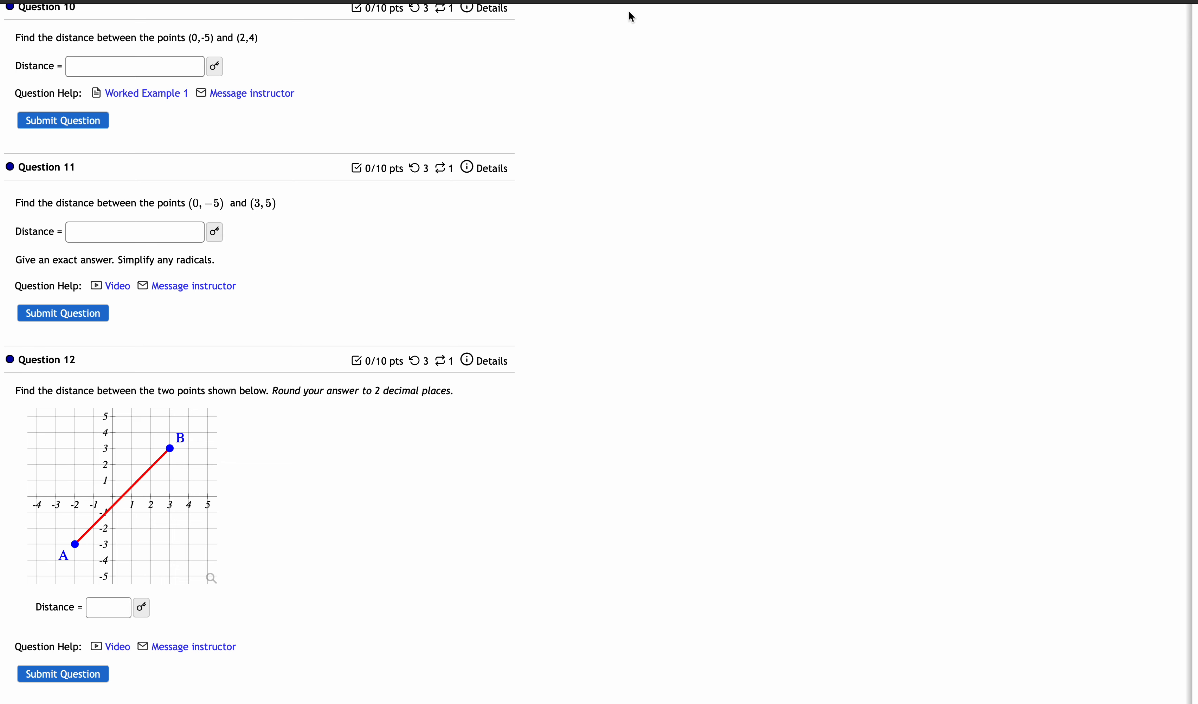
{"action": "mouse_move", "coordinate": [617, 131]}
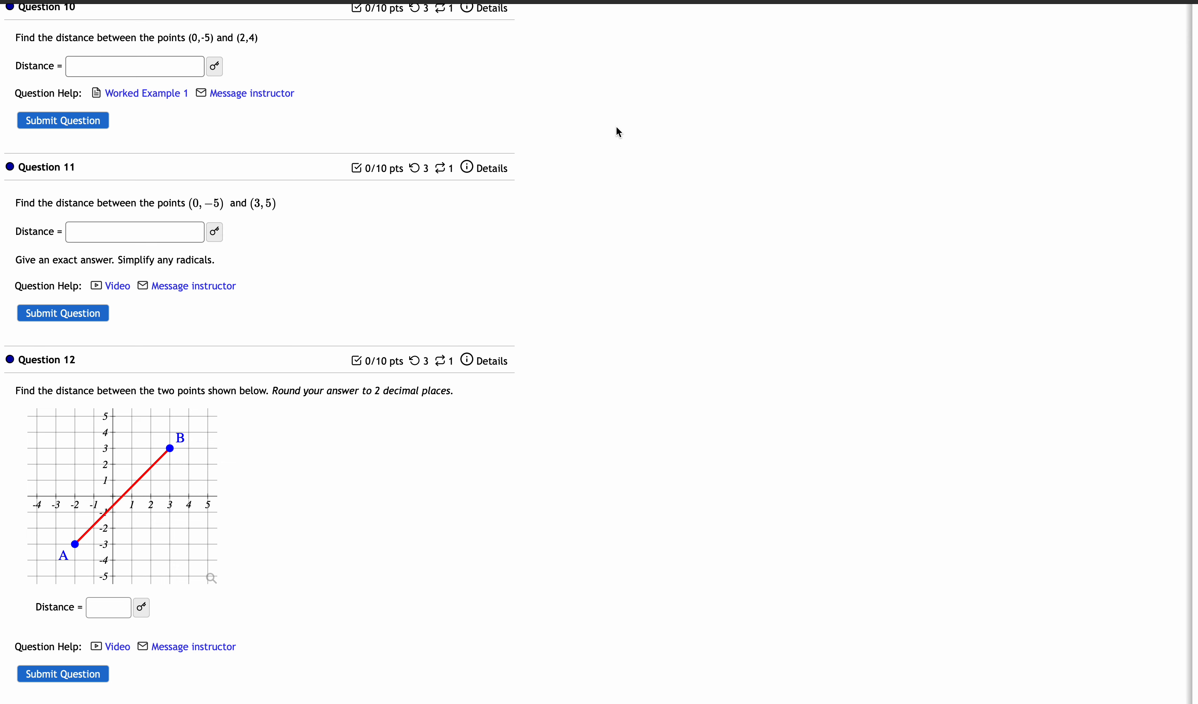
{"action": "mouse_move", "coordinate": [262, 240]}
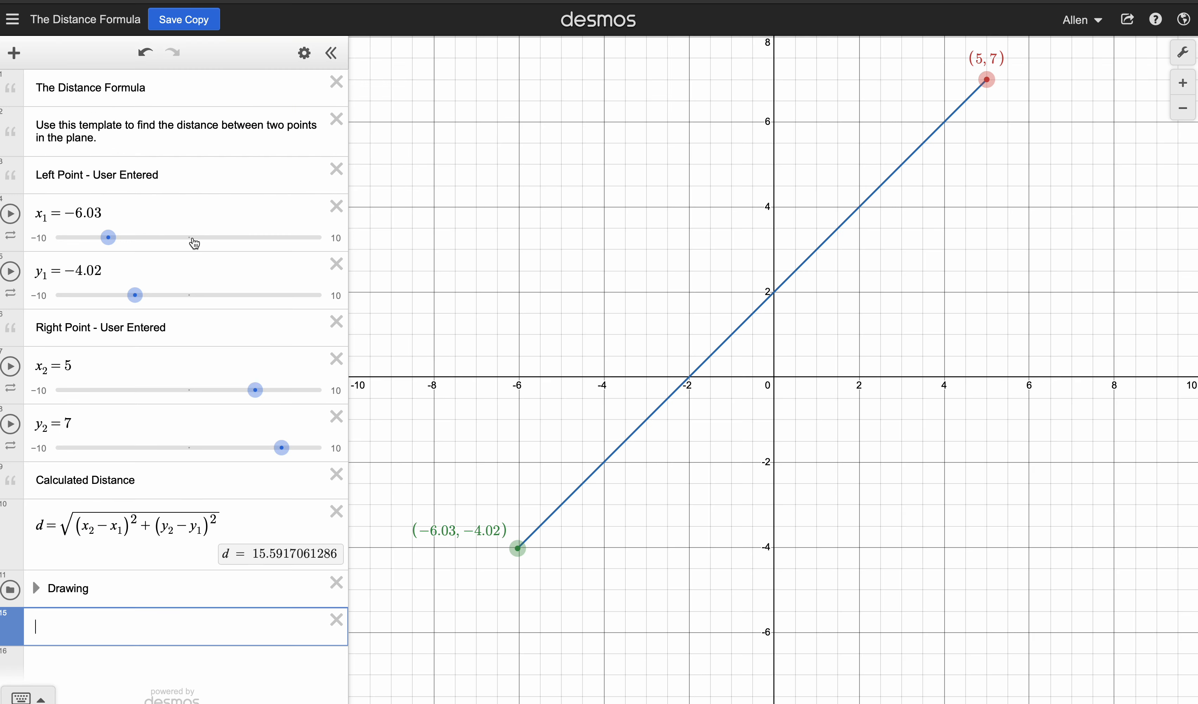
Step: Enter the points (0, −5) and (3, 5) into the Desmos distance template, giving d ≈ 10.4403
{"action": "left_click", "coordinate": [106, 213]}
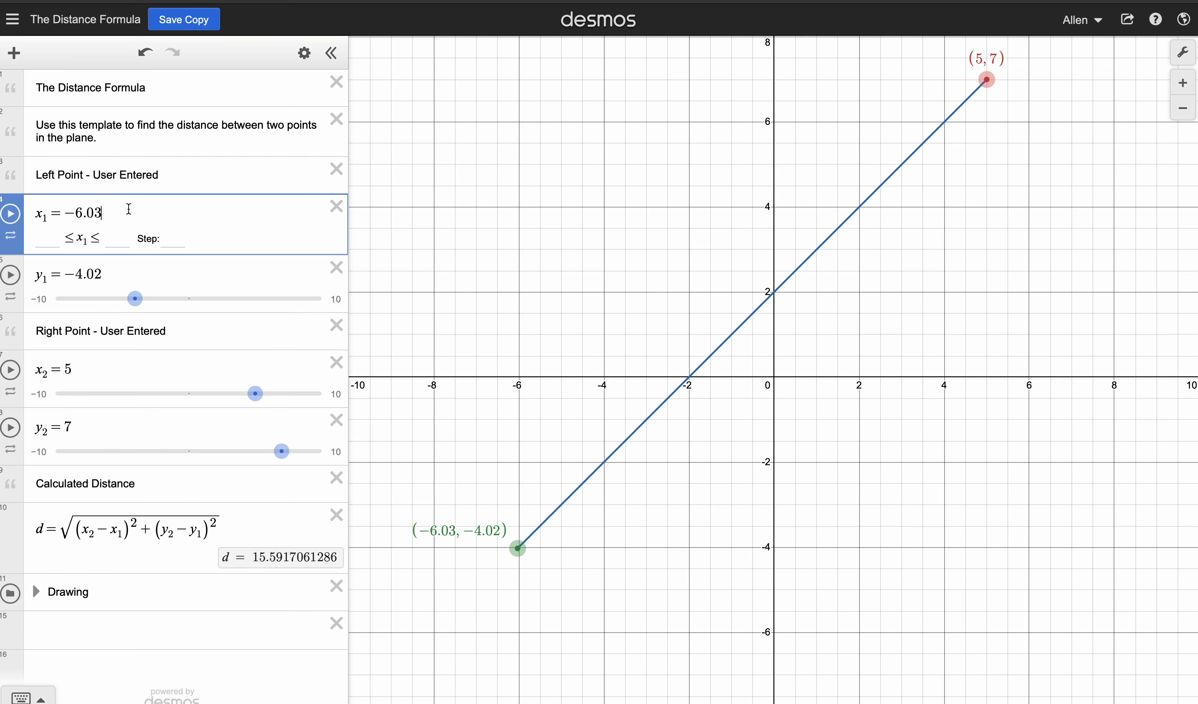
{"action": "type", "text": "0"}
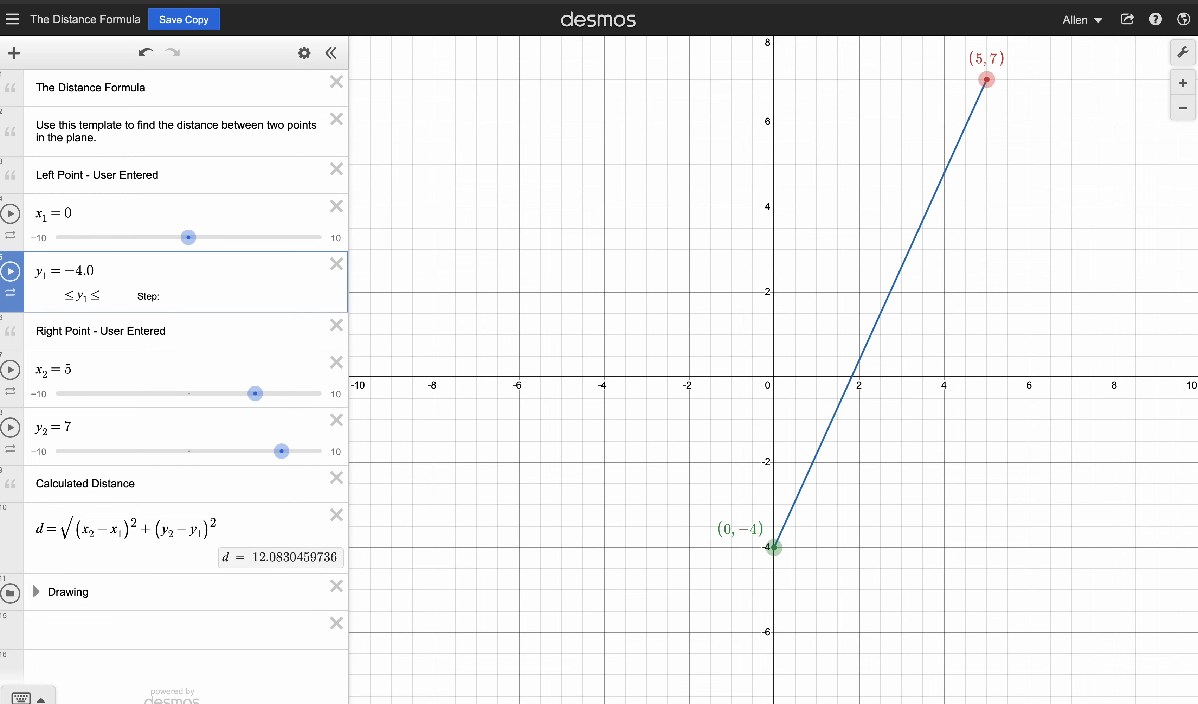
{"action": "type", "text": "-5"}
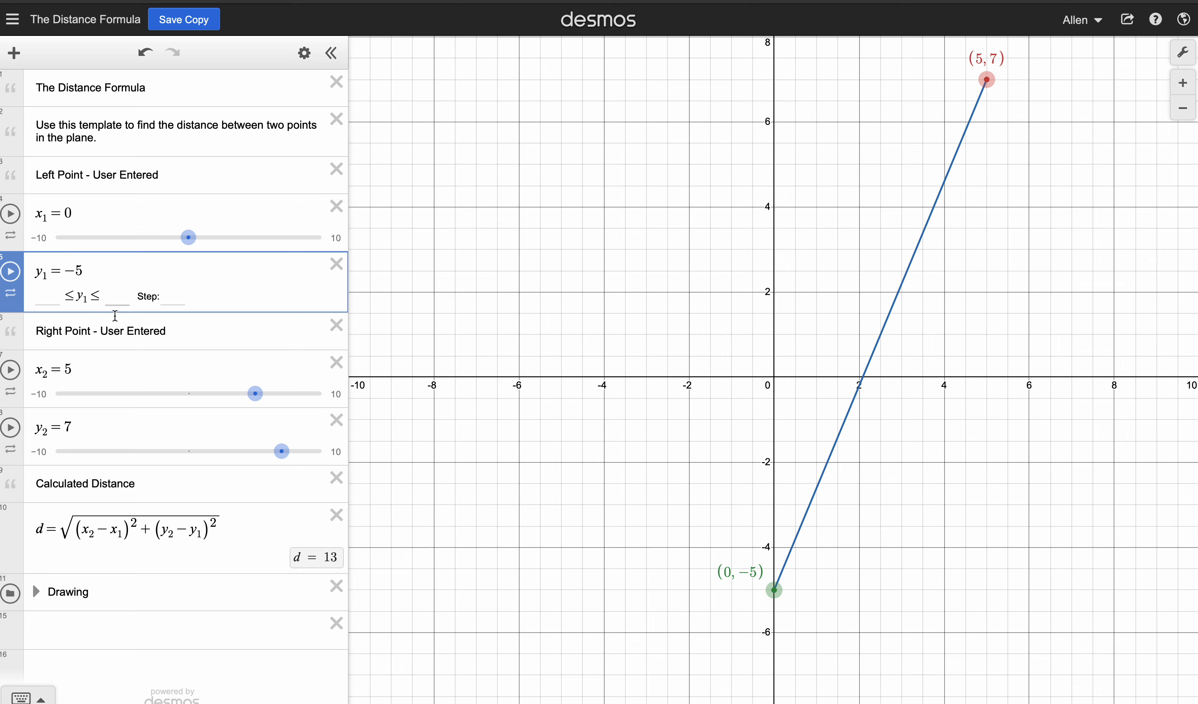
{"action": "type", "text": "3"}
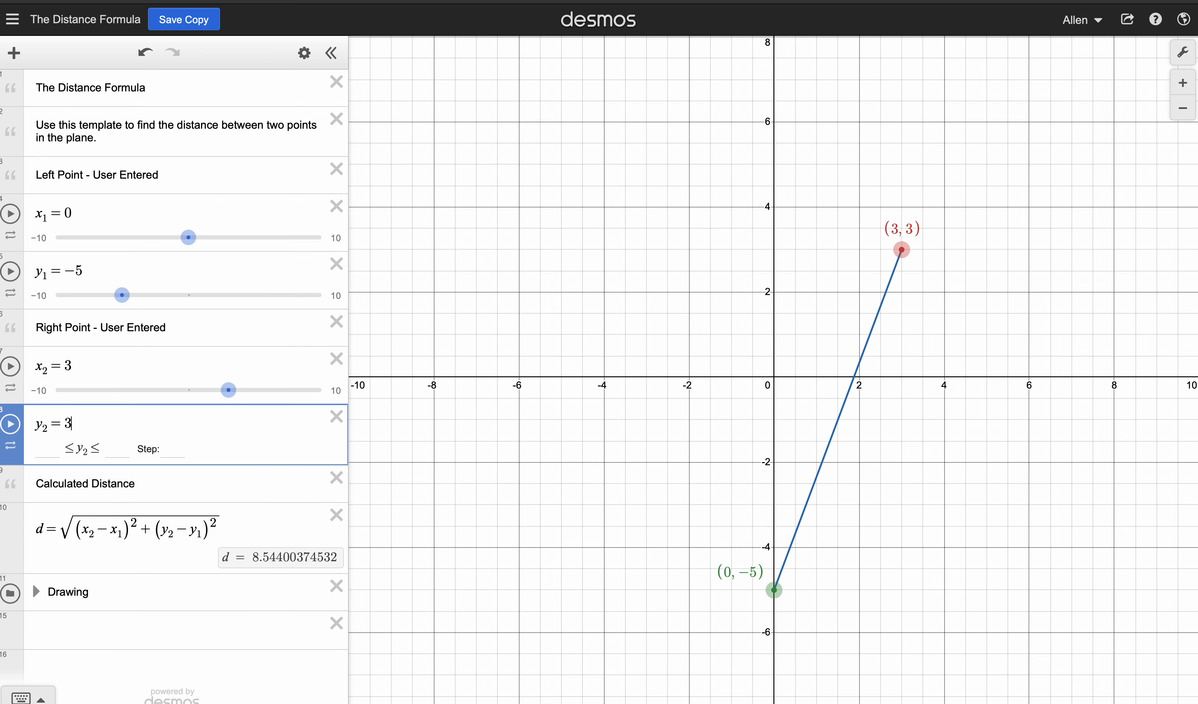
{"action": "type", "text": "5"}
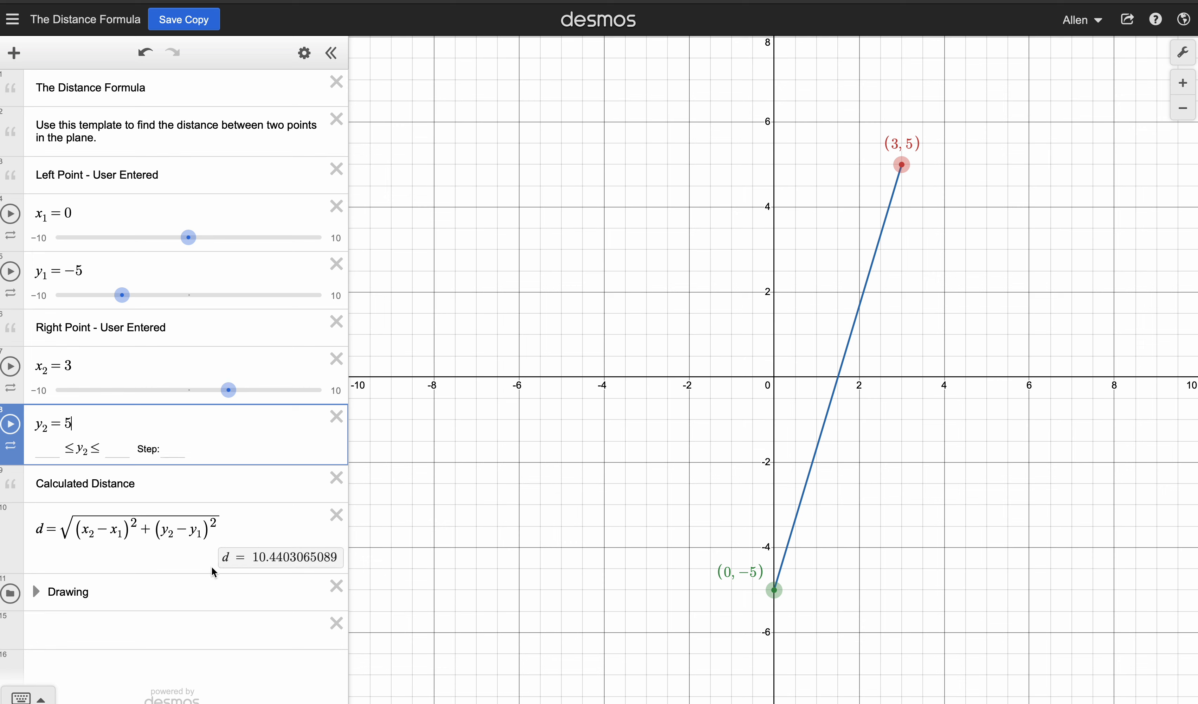
{"action": "mouse_move", "coordinate": [304, 570]}
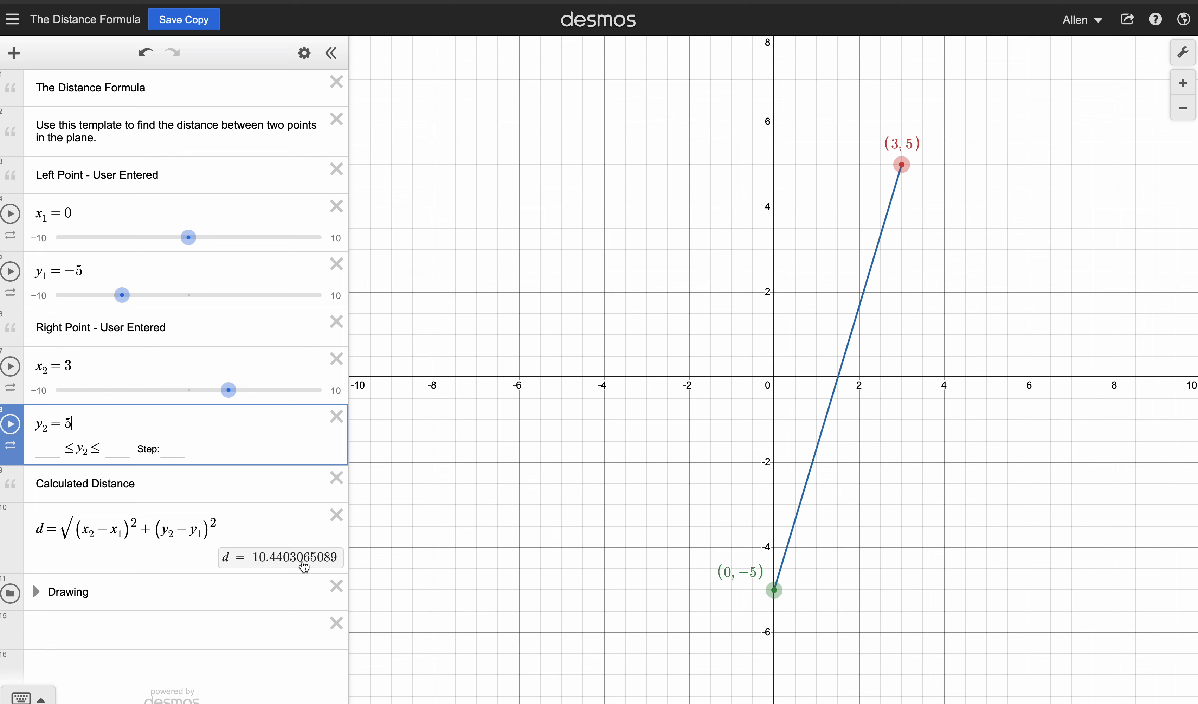
{"action": "mouse_move", "coordinate": [305, 528]}
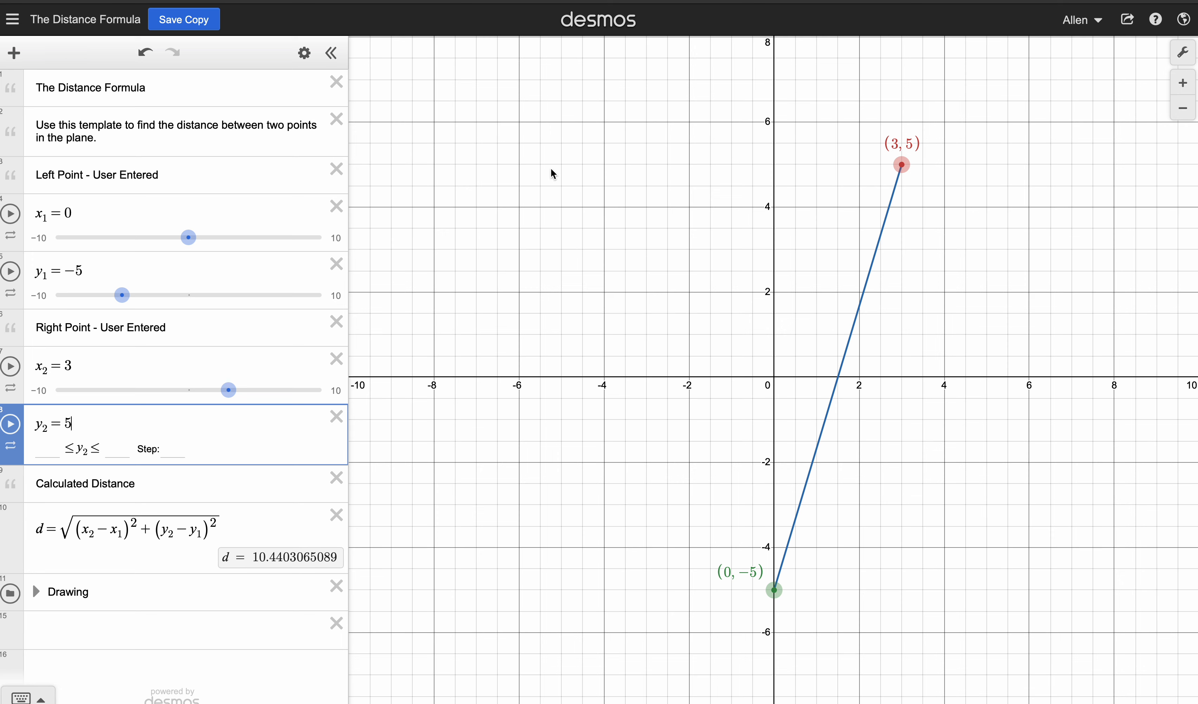
{"action": "mouse_move", "coordinate": [684, 87]}
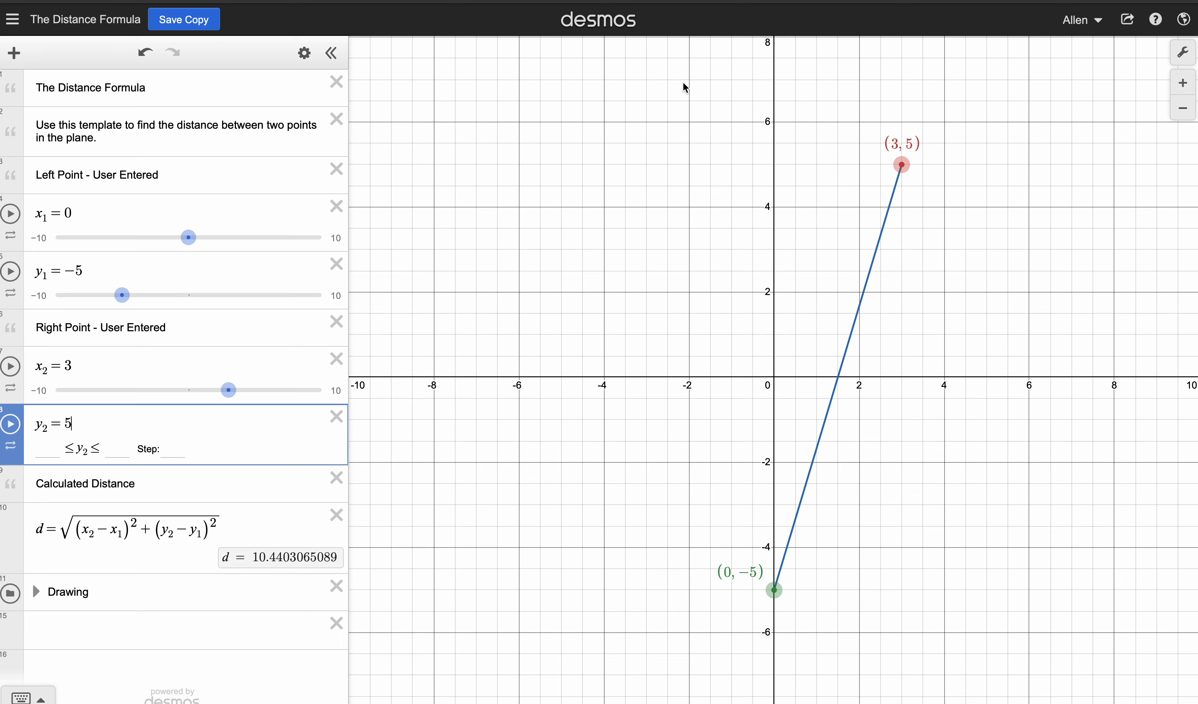
{"action": "mouse_move", "coordinate": [691, 17]}
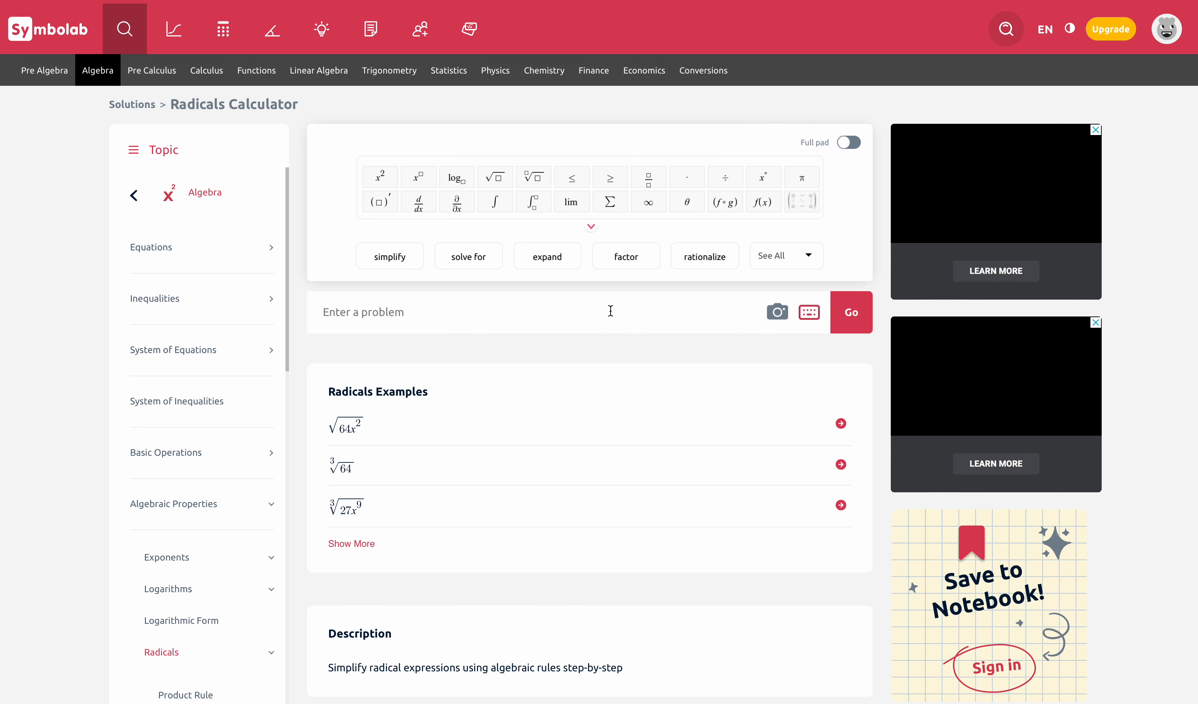
{"action": "mouse_move", "coordinate": [455, 326]}
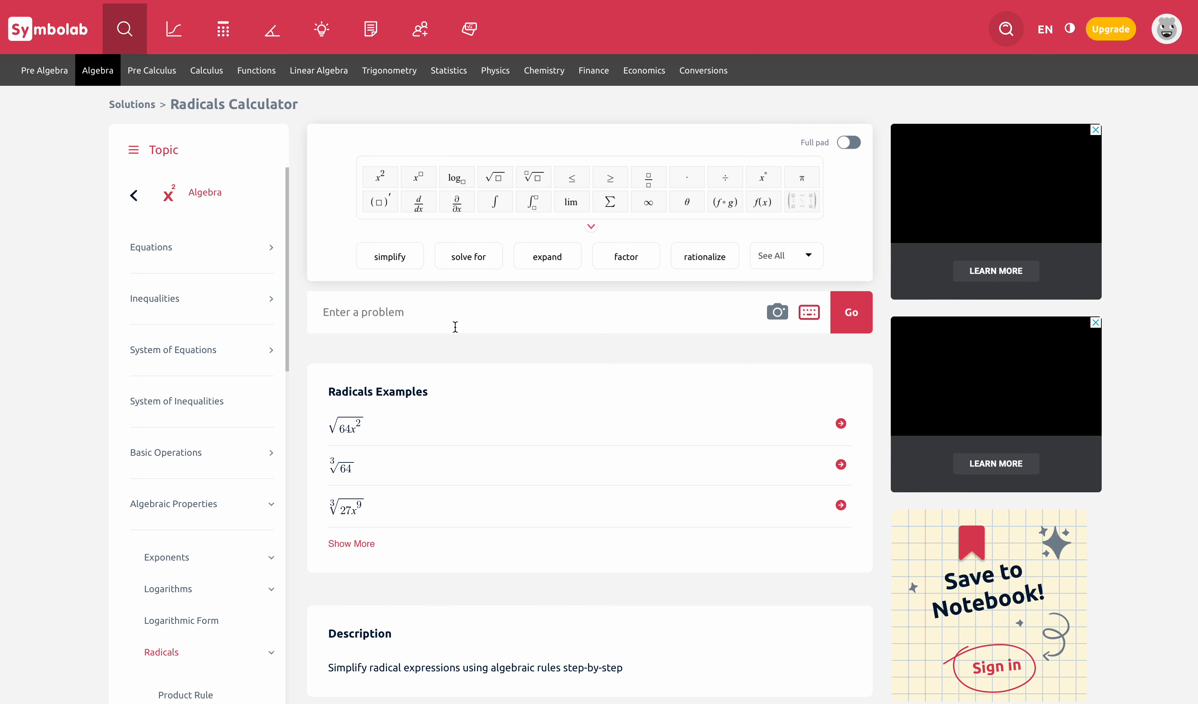
{"action": "mouse_move", "coordinate": [414, 317]}
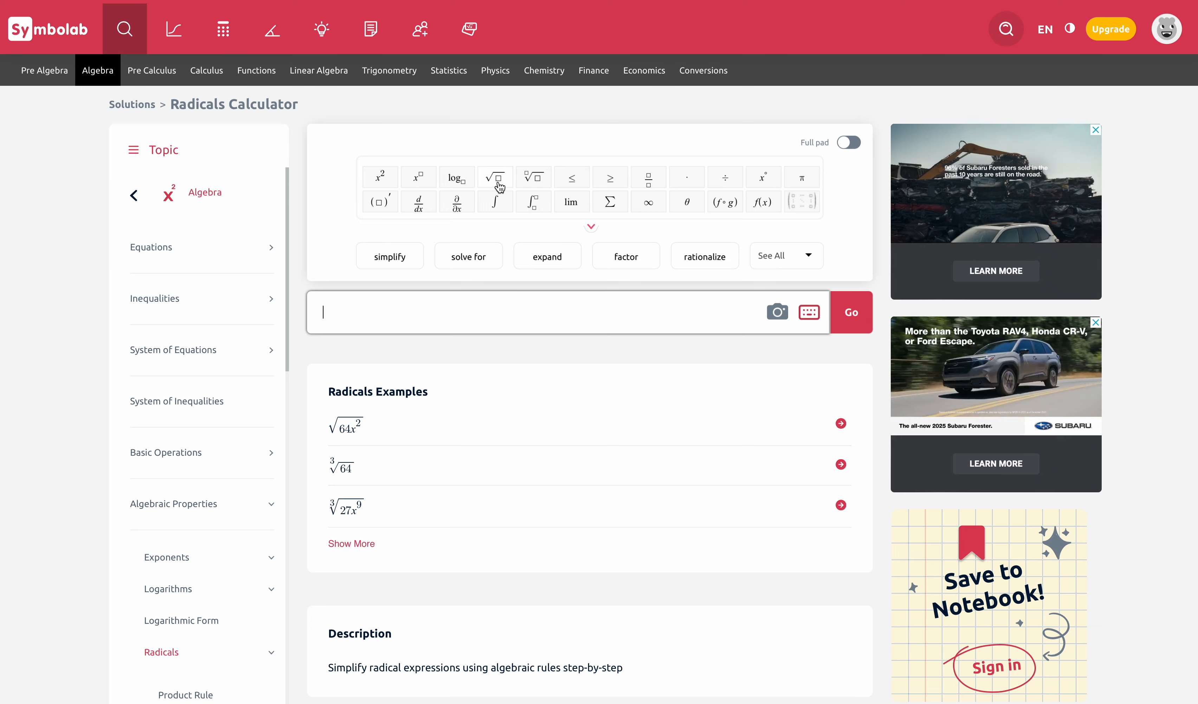
Step: Start a square-root expression in Symbolab's Radicals Calculator with a leading minus
{"action": "left_click", "coordinate": [495, 178]}
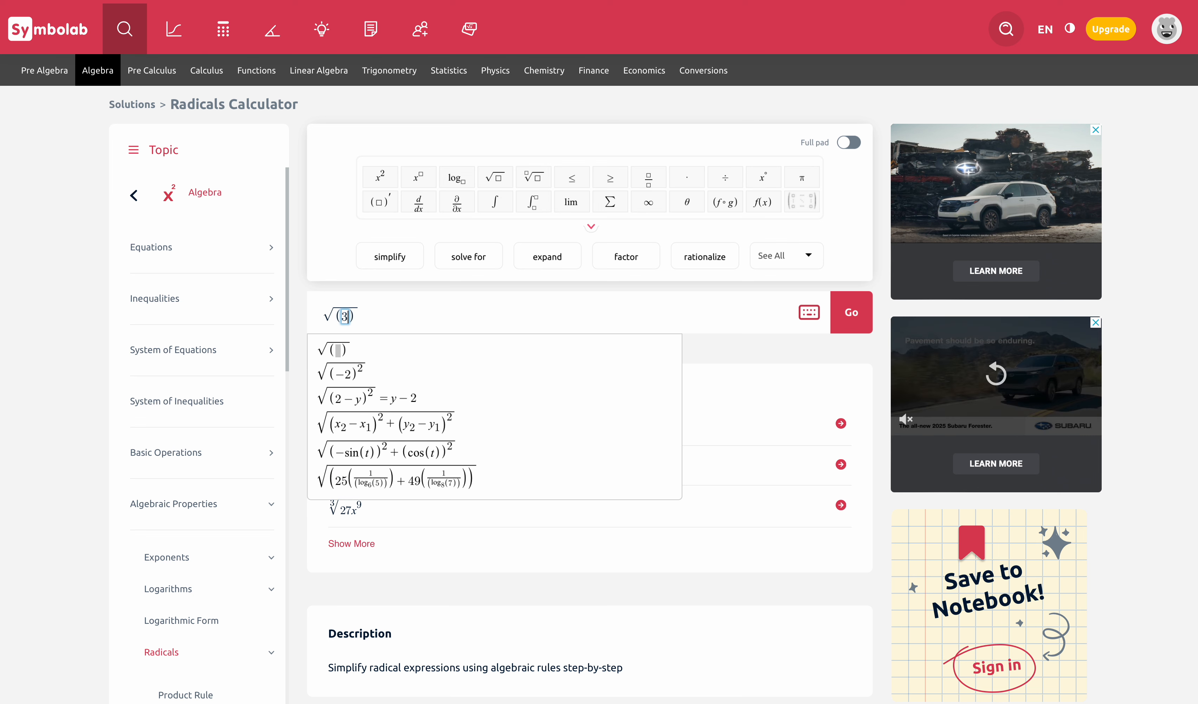
{"action": "type", "text": "-"}
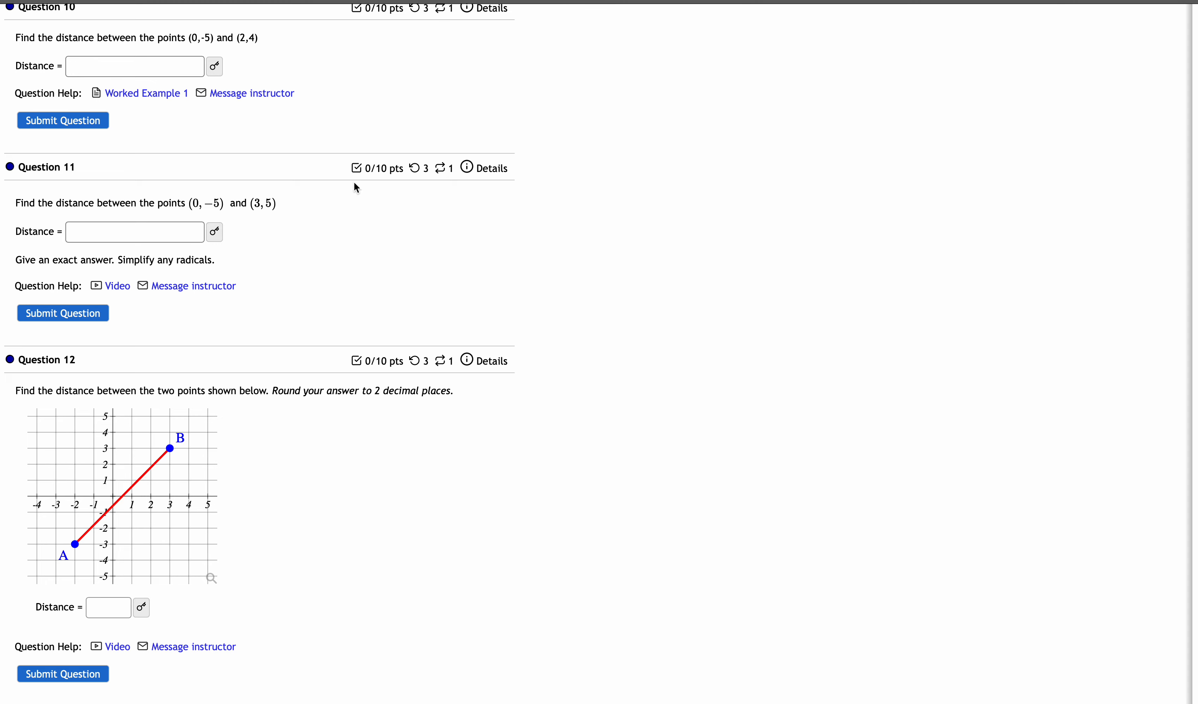
{"action": "mouse_move", "coordinate": [638, 14]}
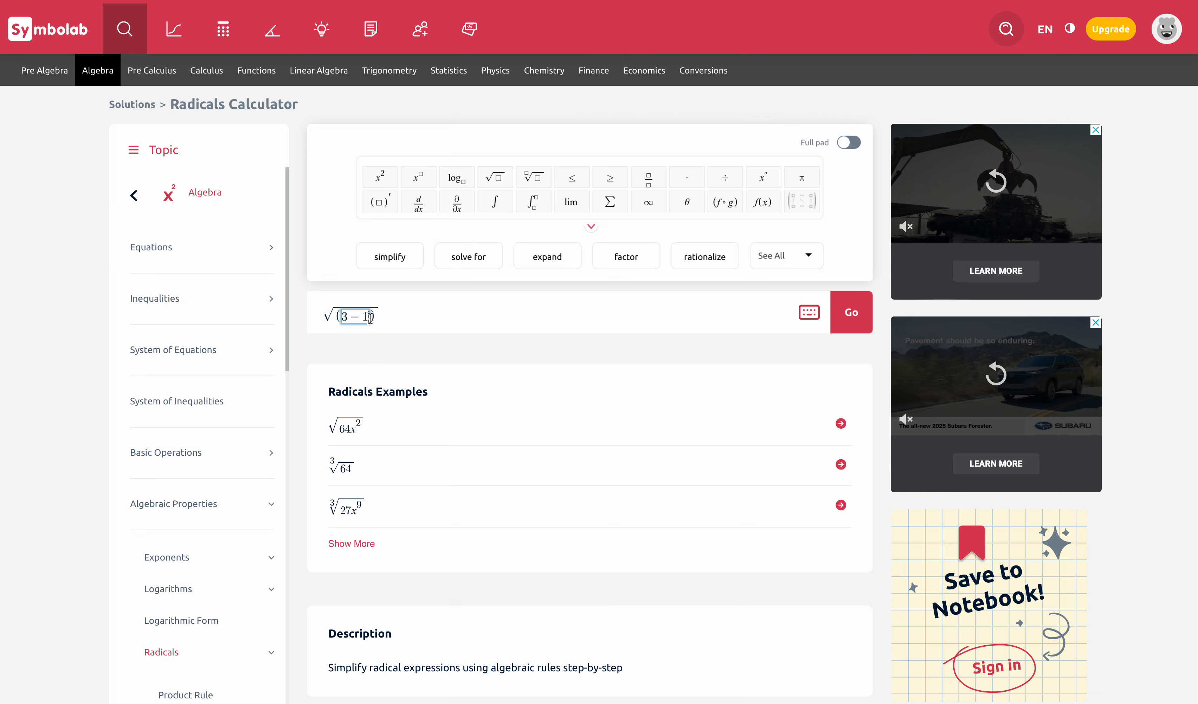
Step: Fill the radical with (3−0)² + (5−(−5)) for the points (0,−5) and (3,5)
{"action": "type", "text": "0"}
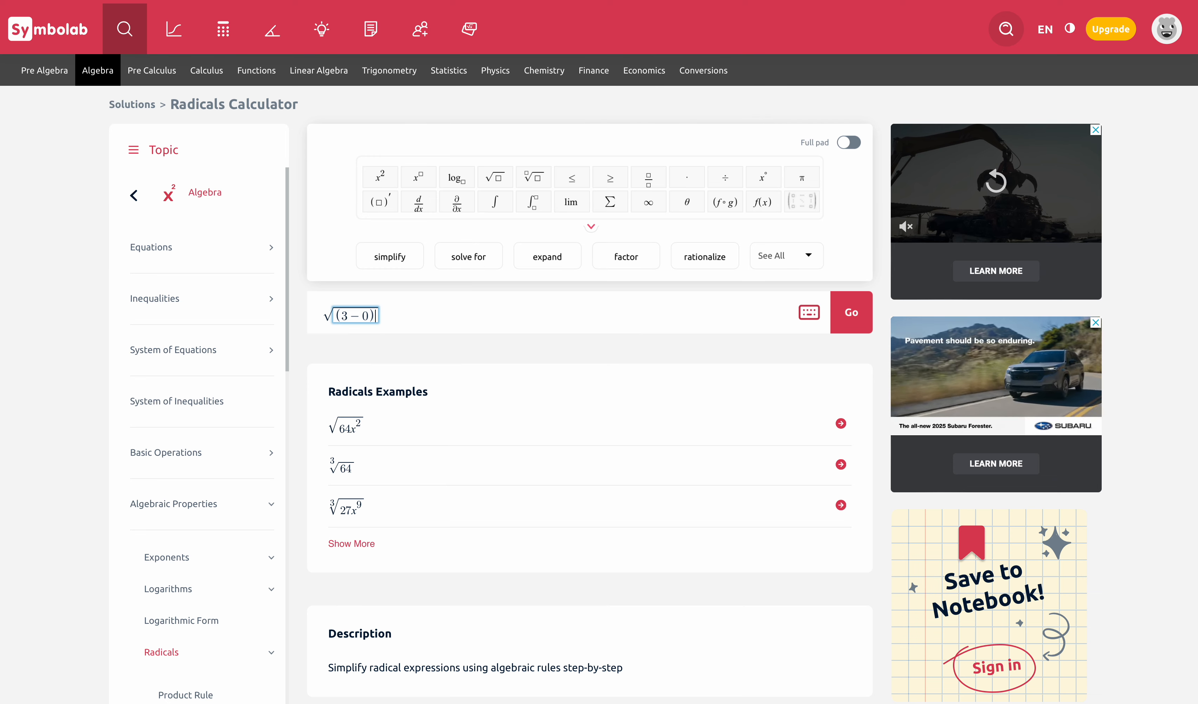
{"action": "type", "text": "^2"}
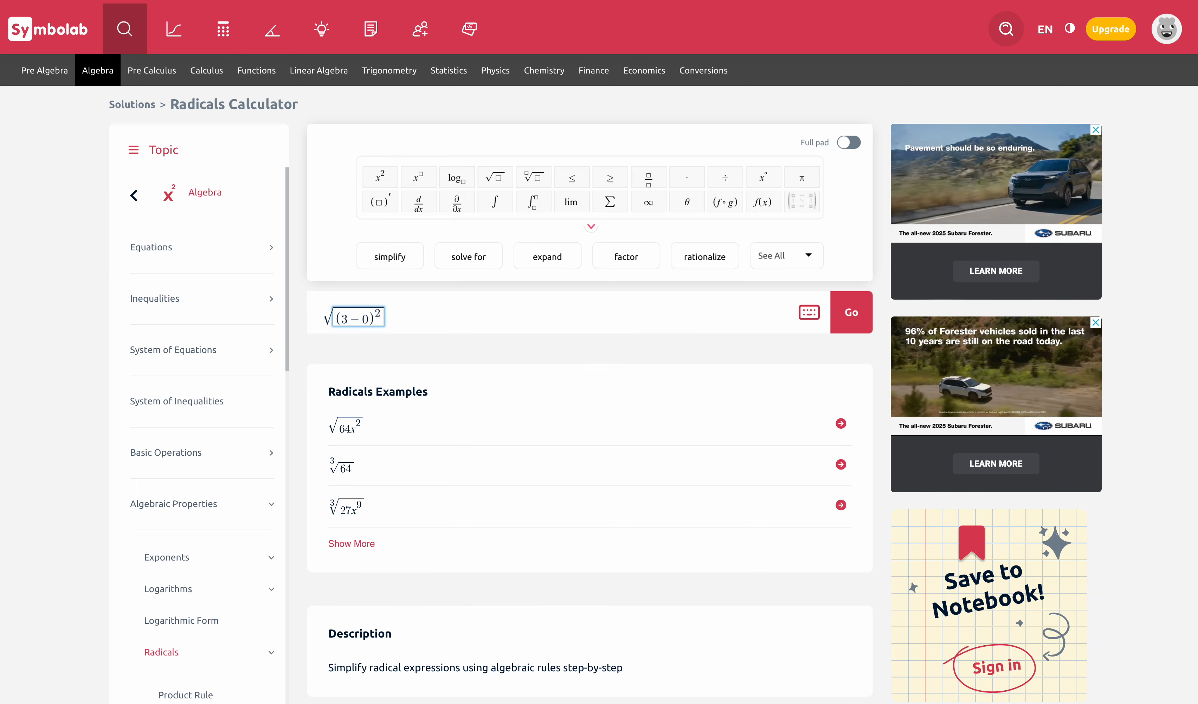
{"action": "type", "text": "+"}
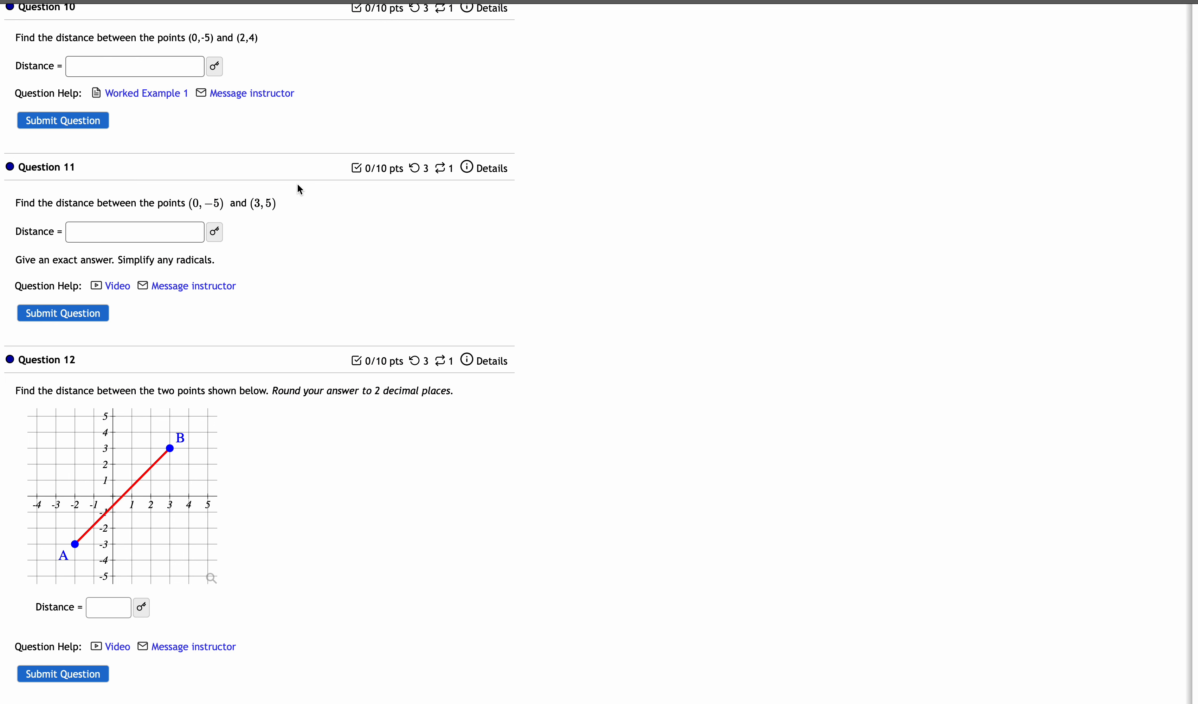
{"action": "mouse_move", "coordinate": [566, 26]}
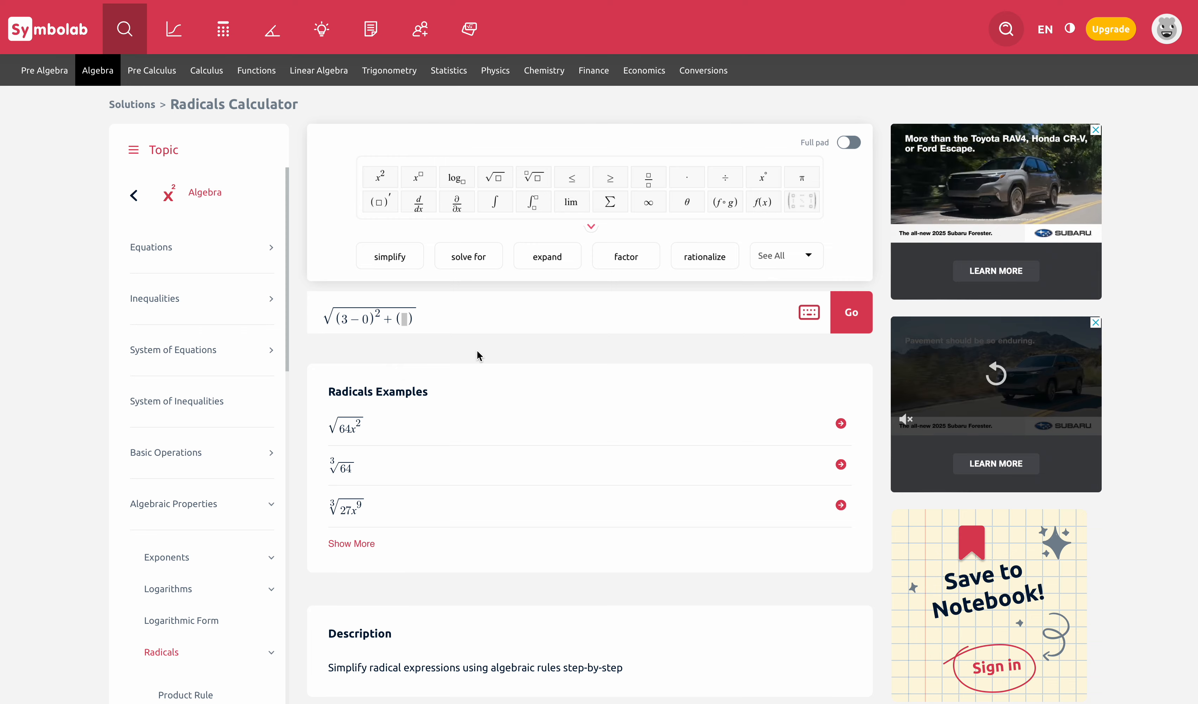
{"action": "type", "text": "5"}
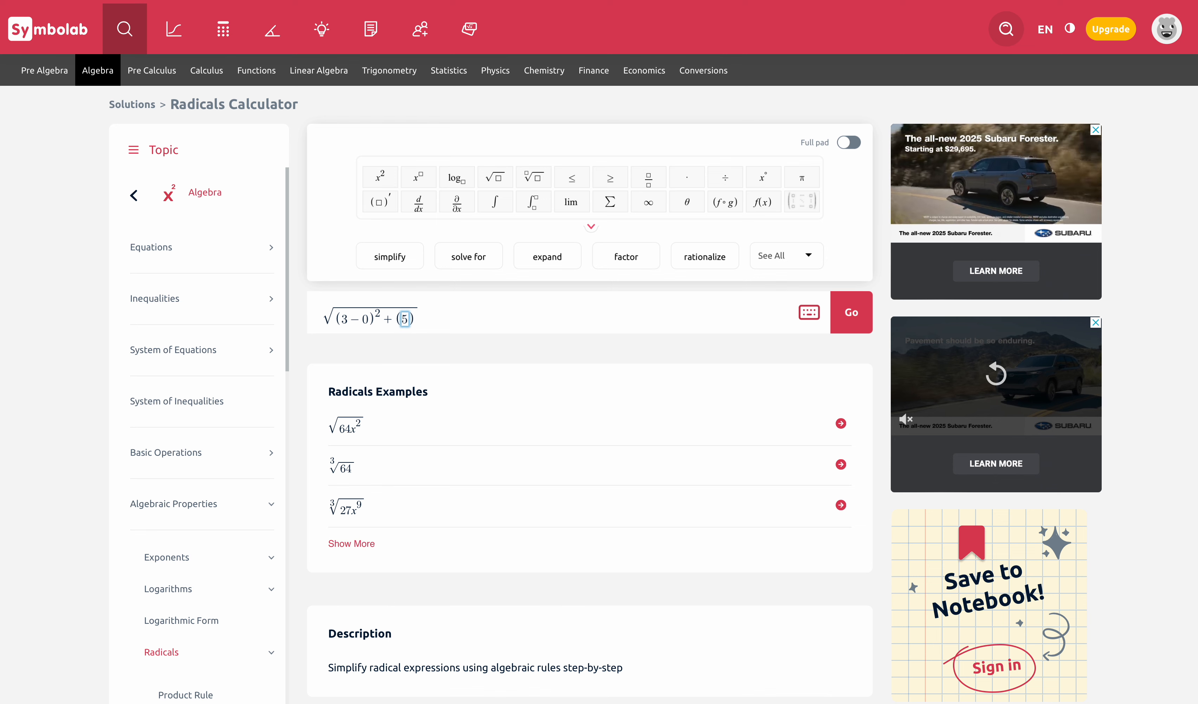
{"action": "type", "text": "-("}
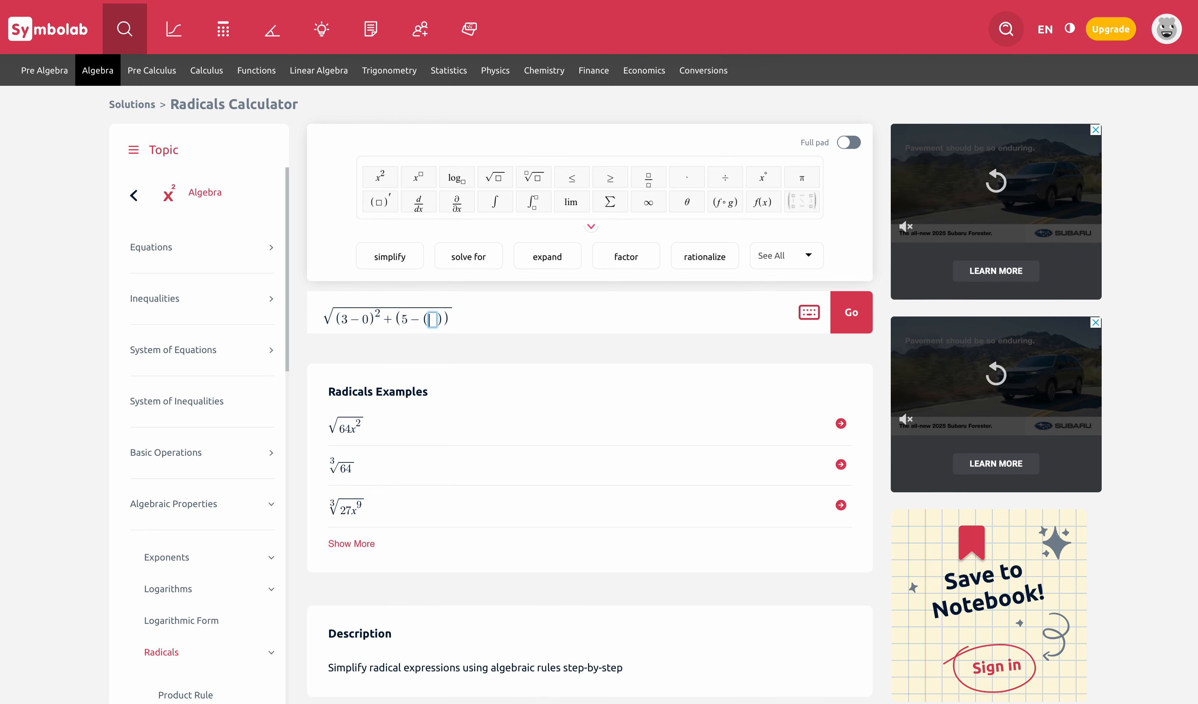
{"action": "type", "text": "-5"}
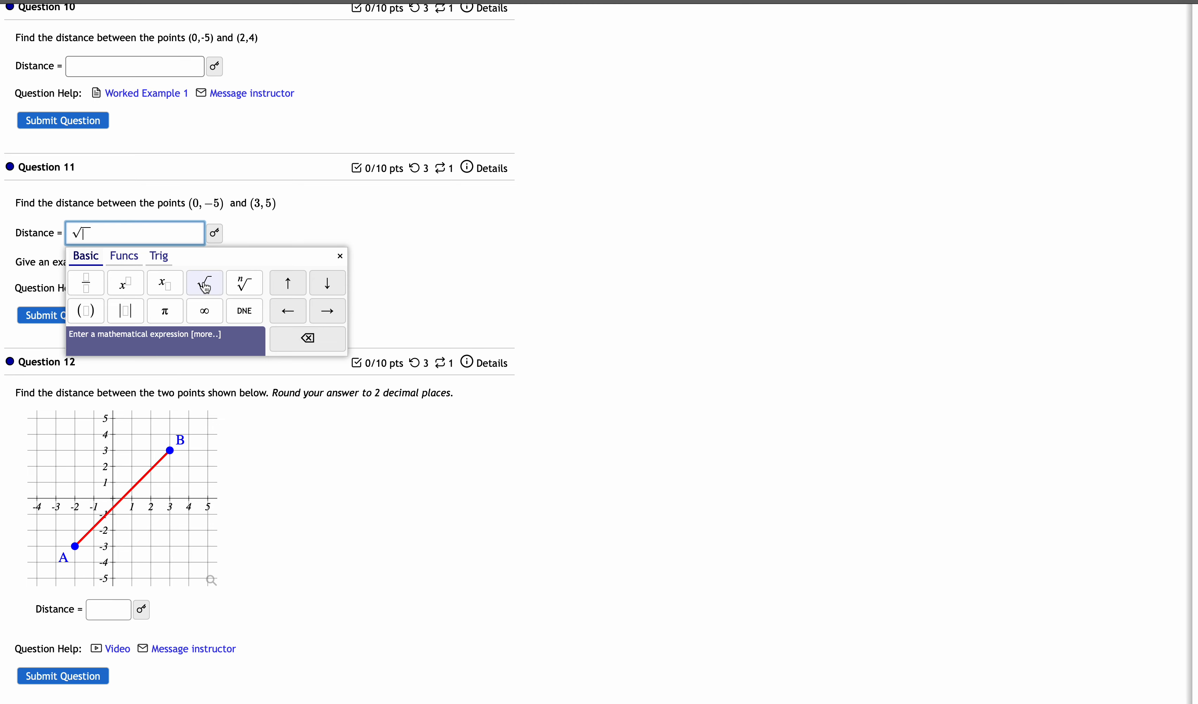
Step: Answer Question 11 with √109 and submit it, scoring 10/10
{"action": "type", "text": "109"}
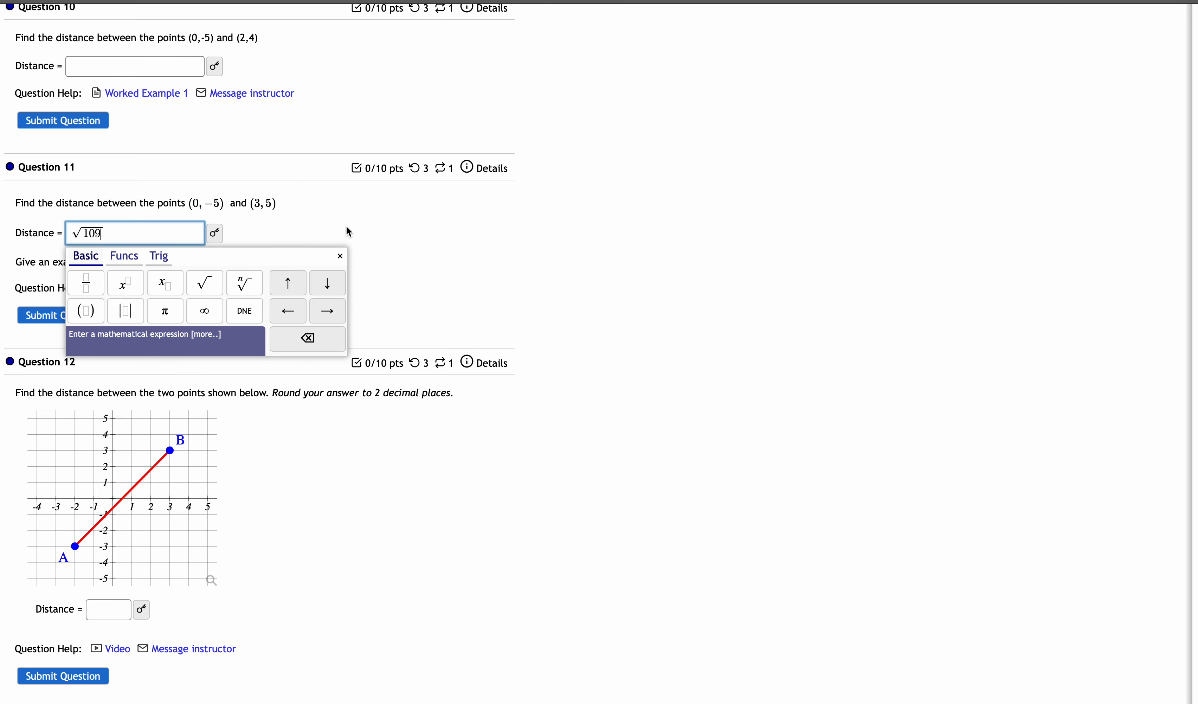
{"action": "left_click", "coordinate": [63, 315]}
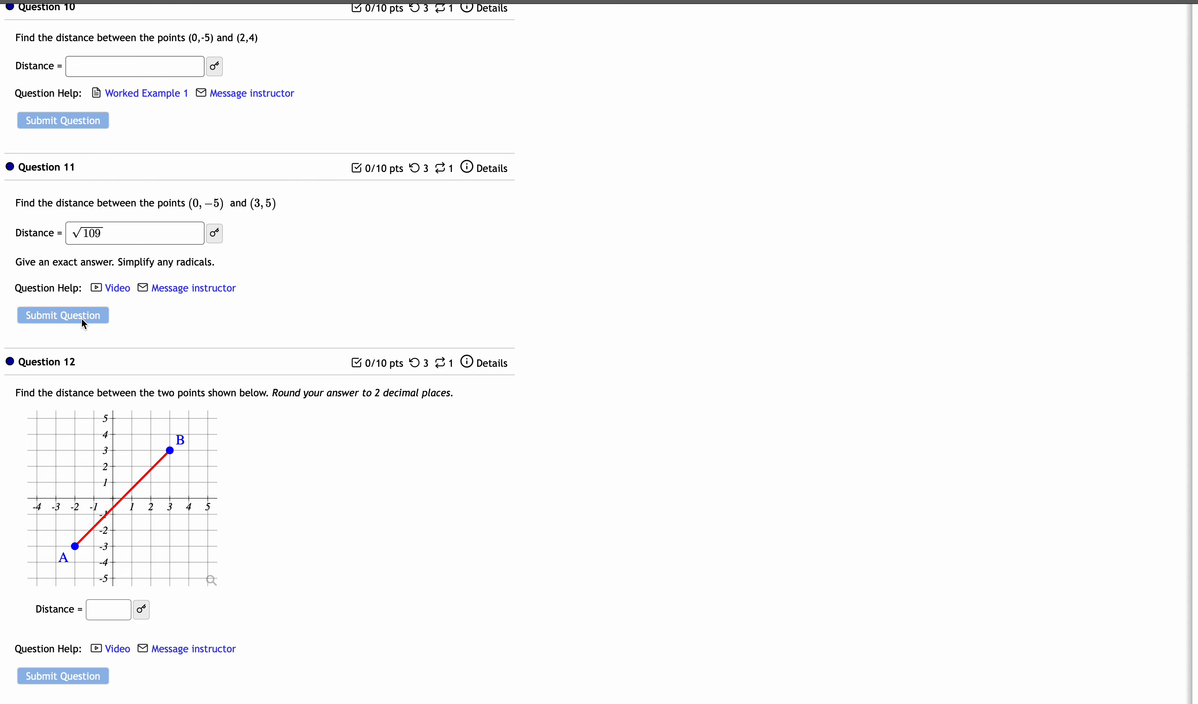
{"action": "left_click", "coordinate": [63, 315]}
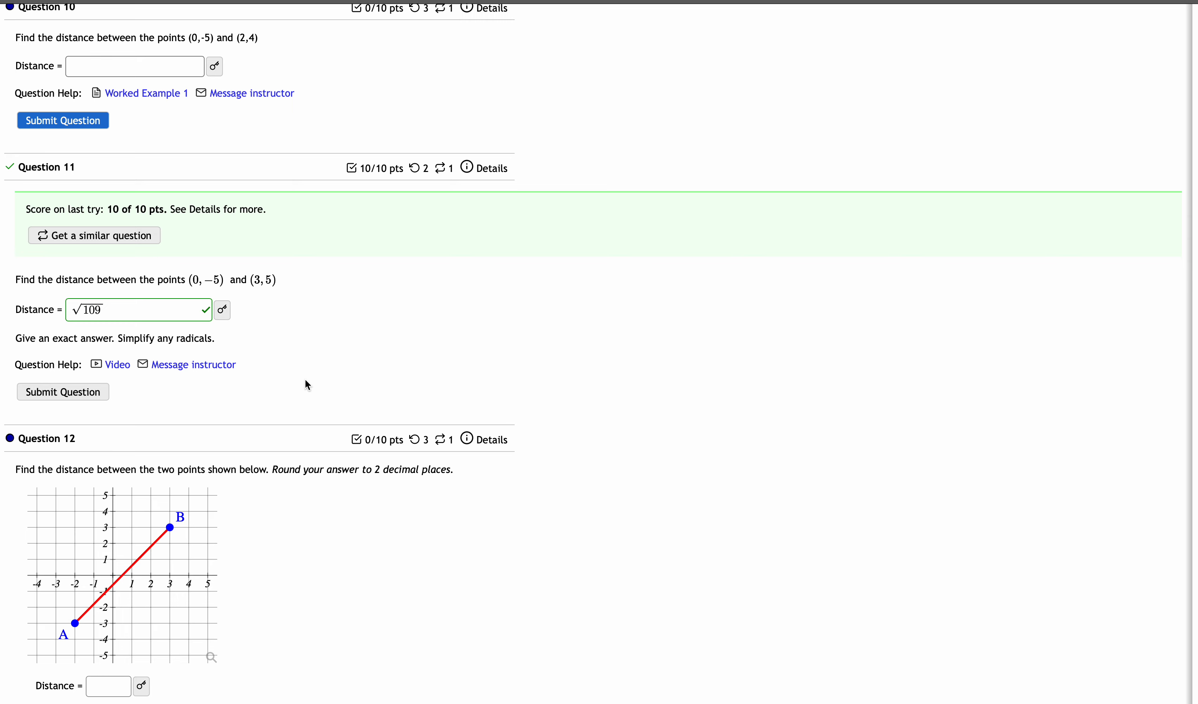
{"action": "mouse_move", "coordinate": [450, 367]}
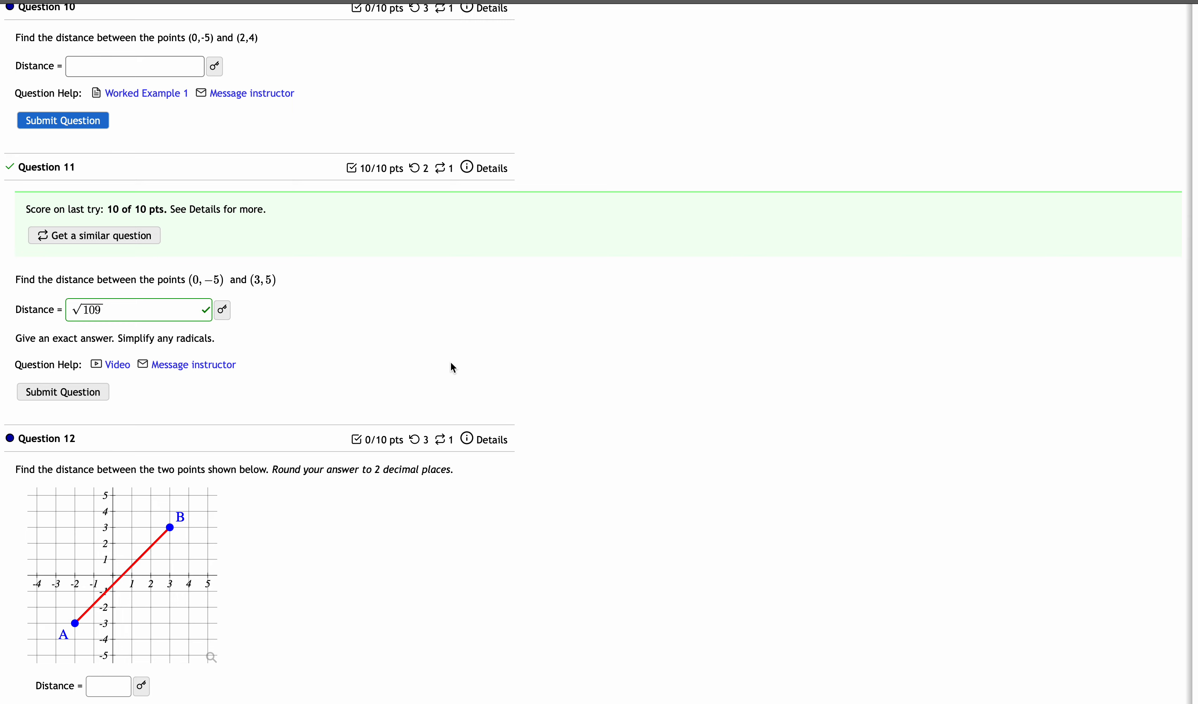
{"action": "mouse_move", "coordinate": [681, 362]}
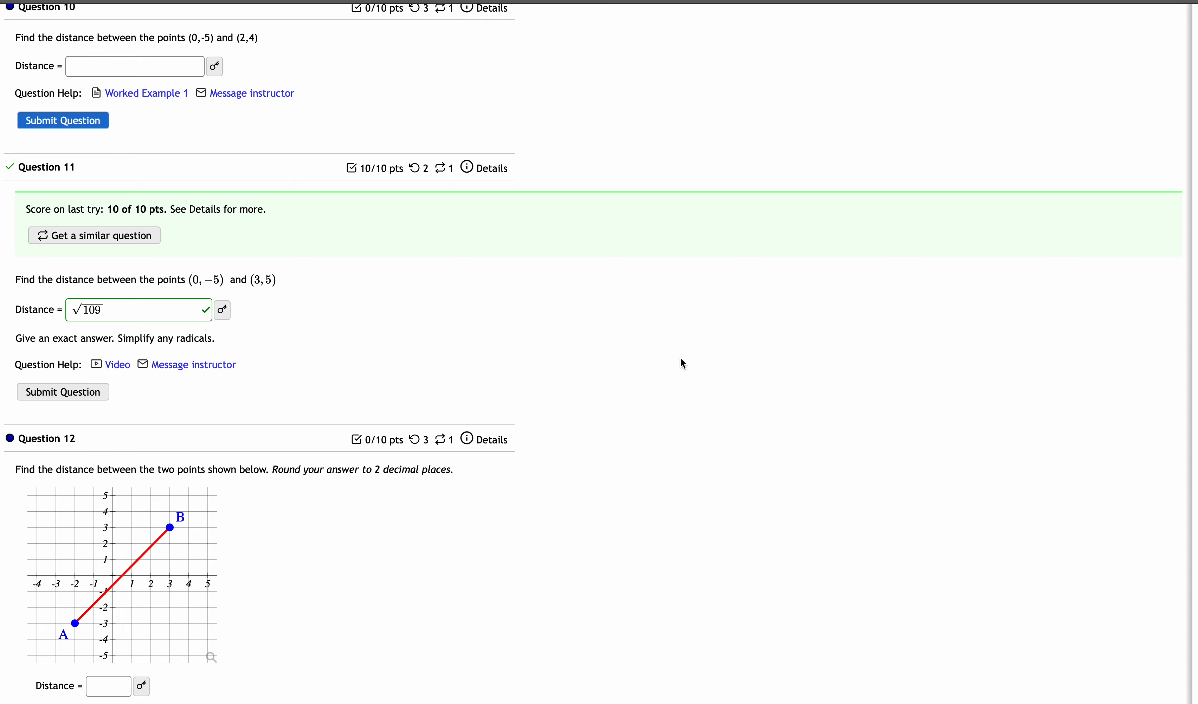
{"action": "mouse_move", "coordinate": [695, 360]}
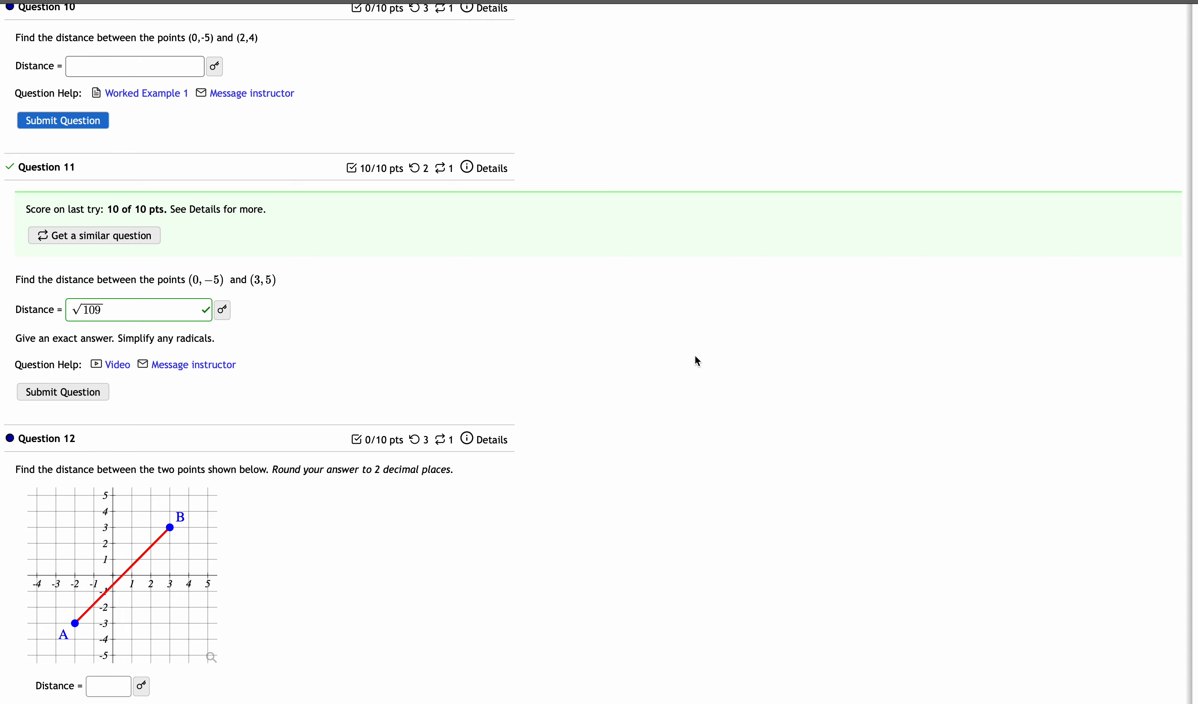
{"action": "mouse_move", "coordinate": [768, 294]}
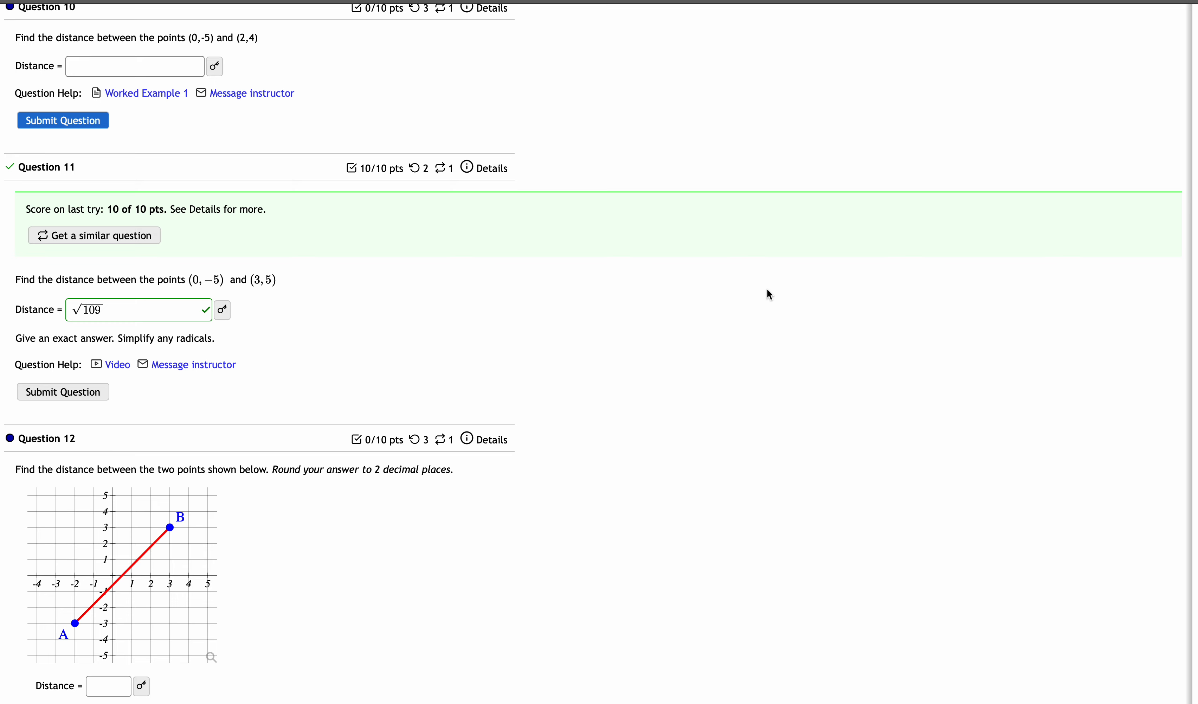
{"action": "mouse_move", "coordinate": [782, 89]}
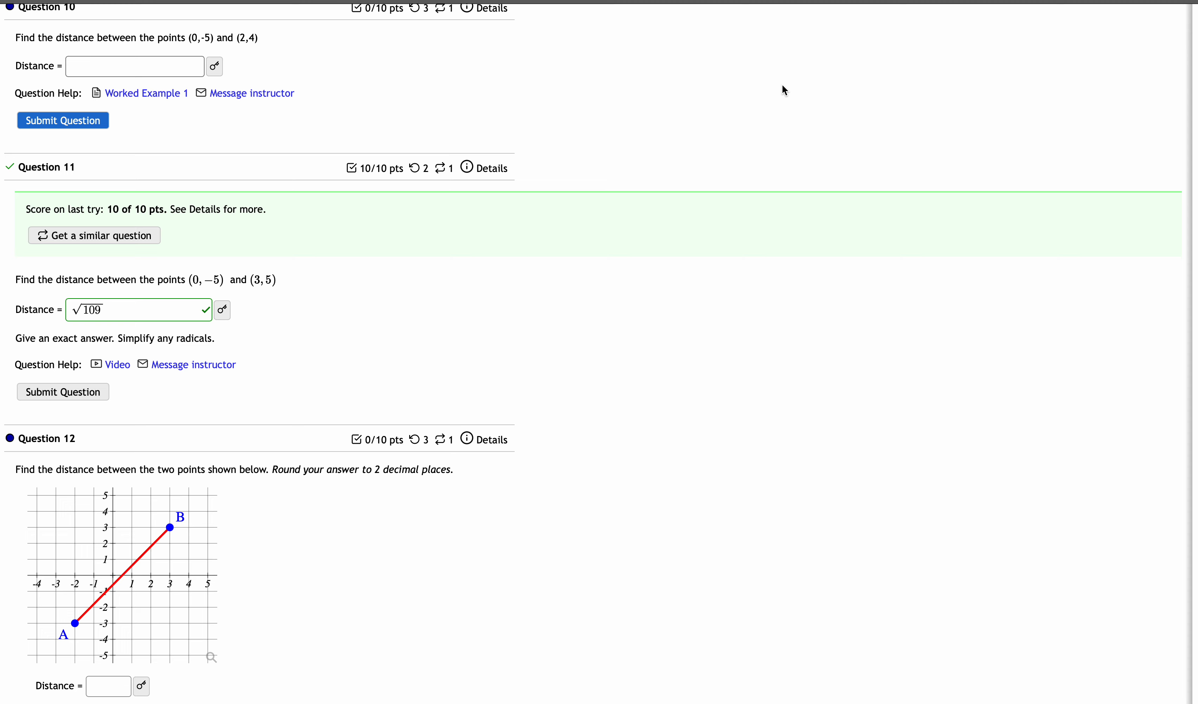
{"action": "mouse_move", "coordinate": [824, 108]}
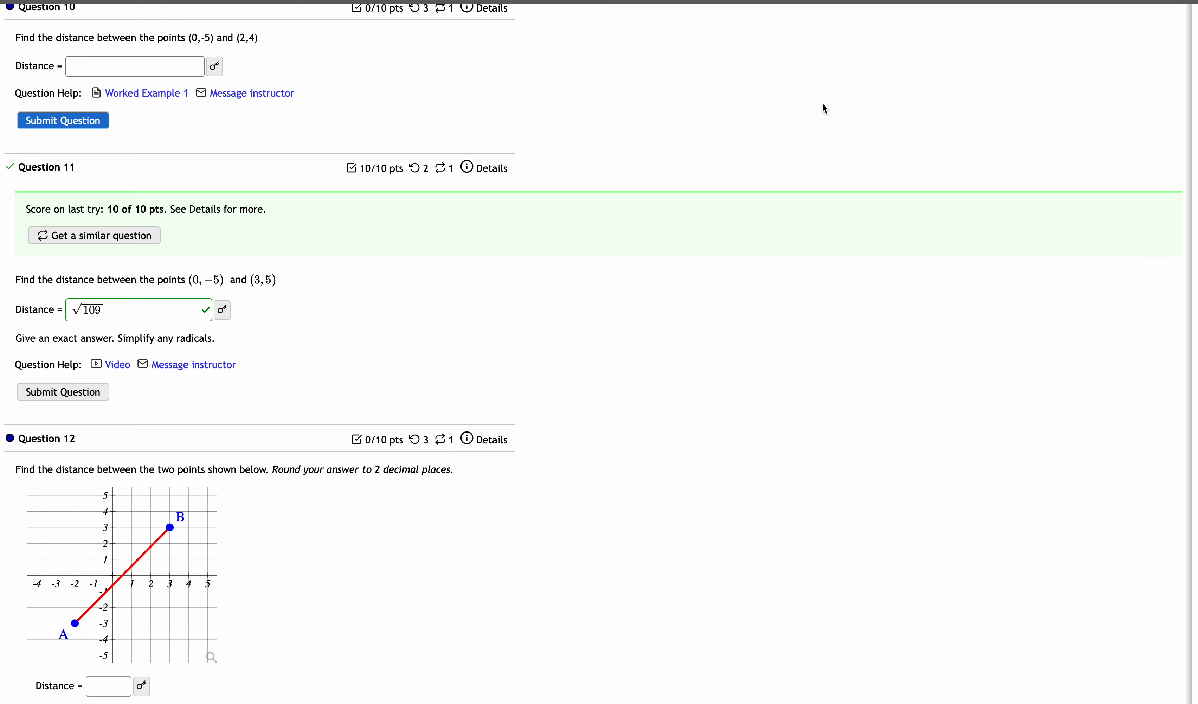
{"action": "mouse_move", "coordinate": [845, 108]}
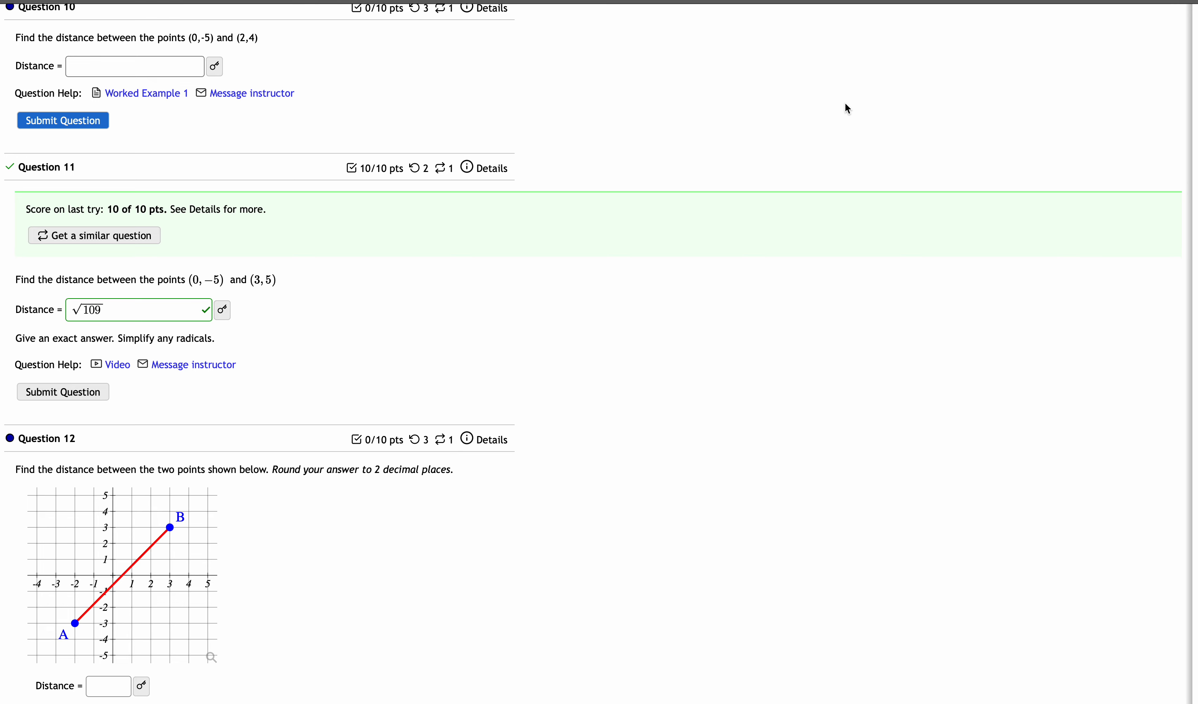